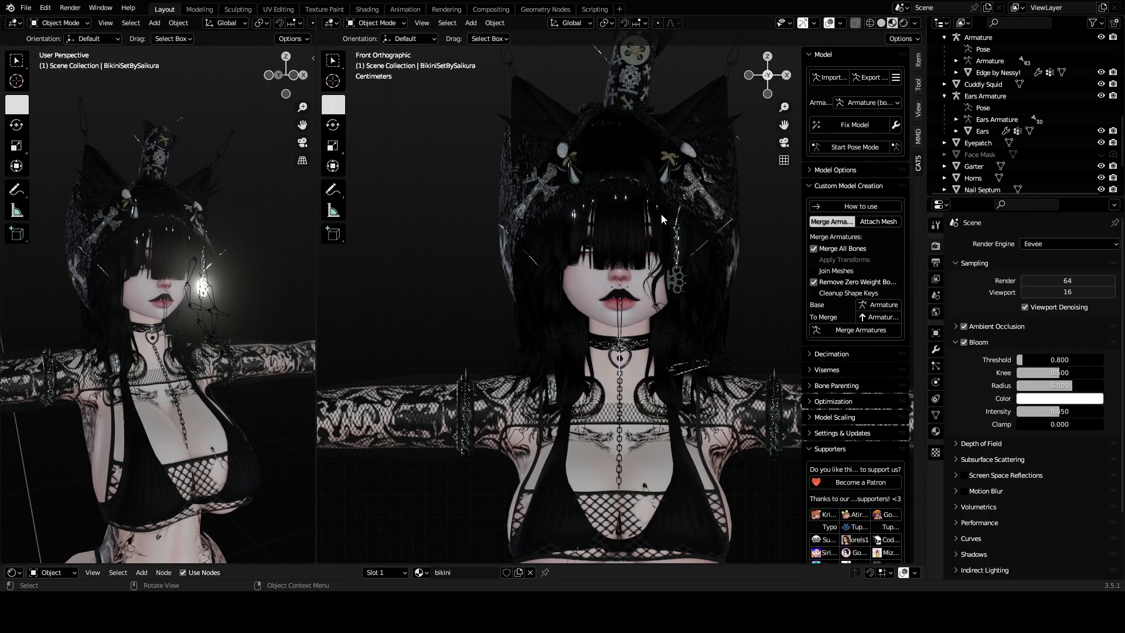
mouse_move(637, 180)
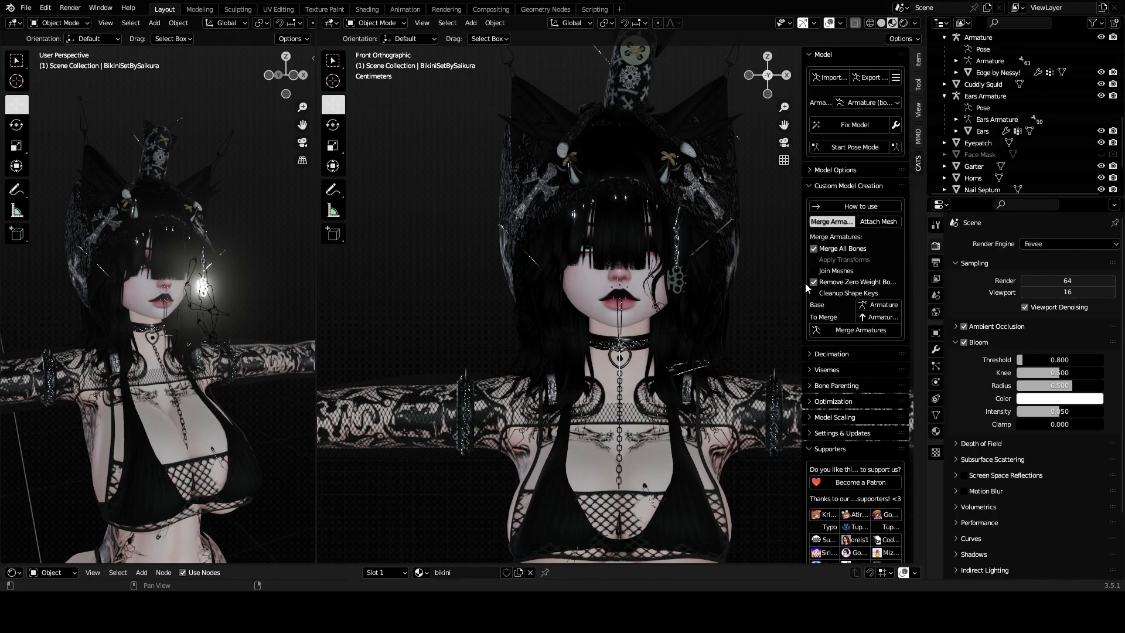
mouse_move(663, 345)
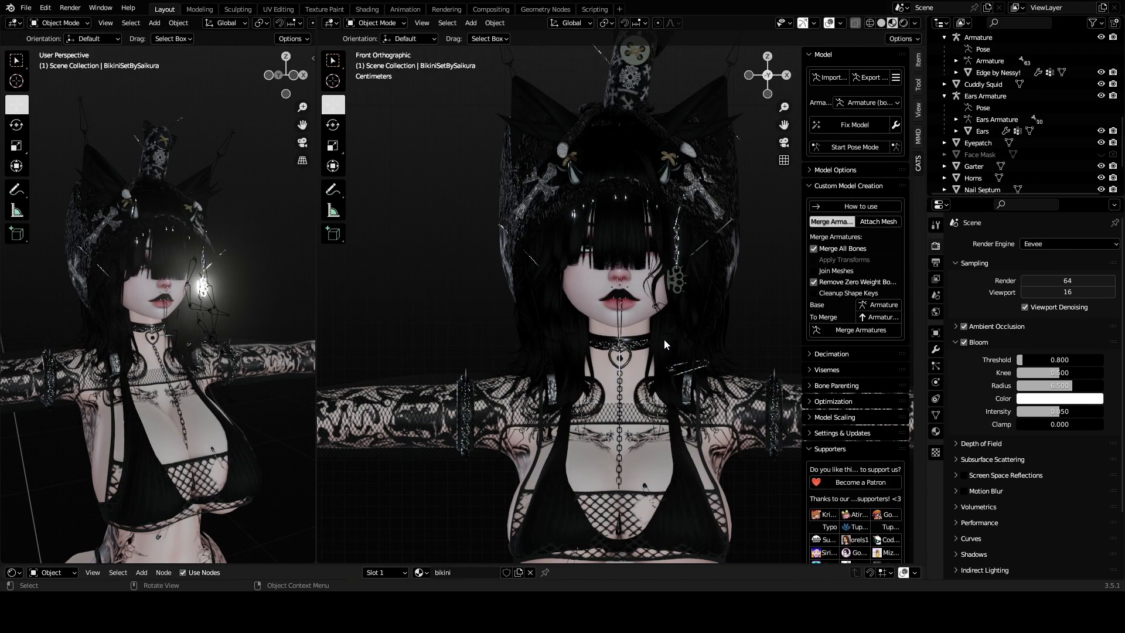
mouse_move(654, 295)
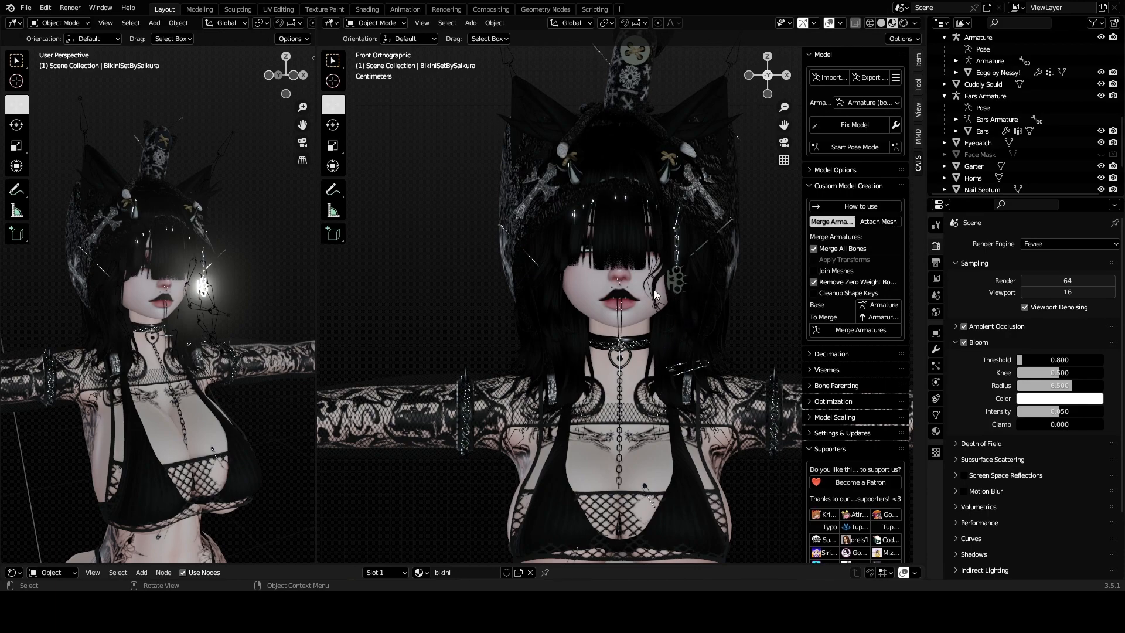
mouse_move(743, 256)
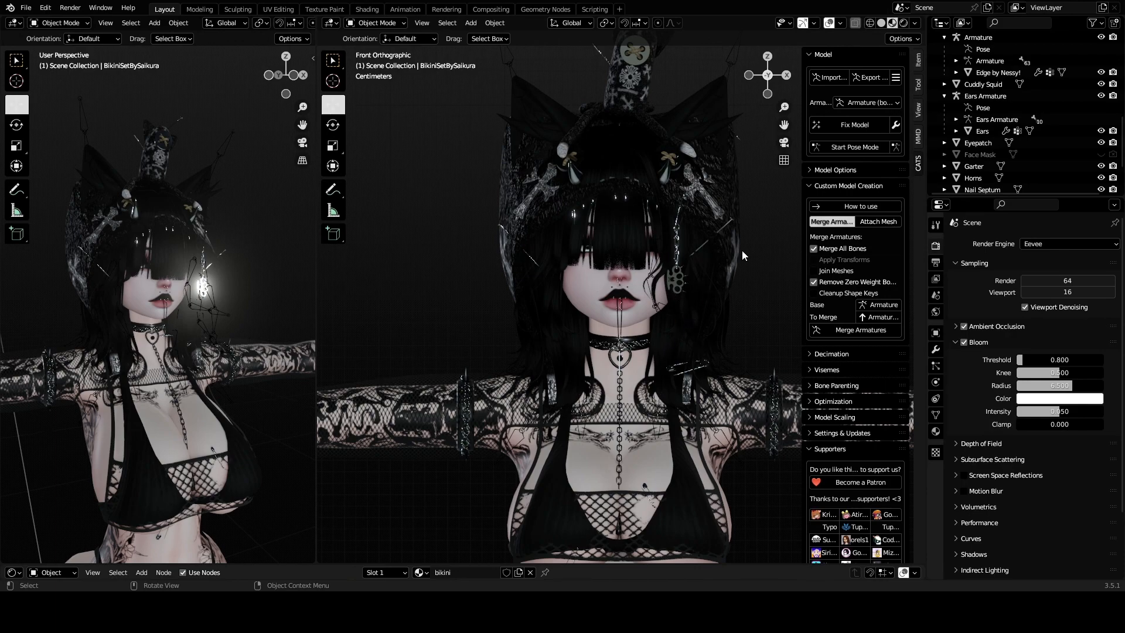
mouse_move(578, 292)
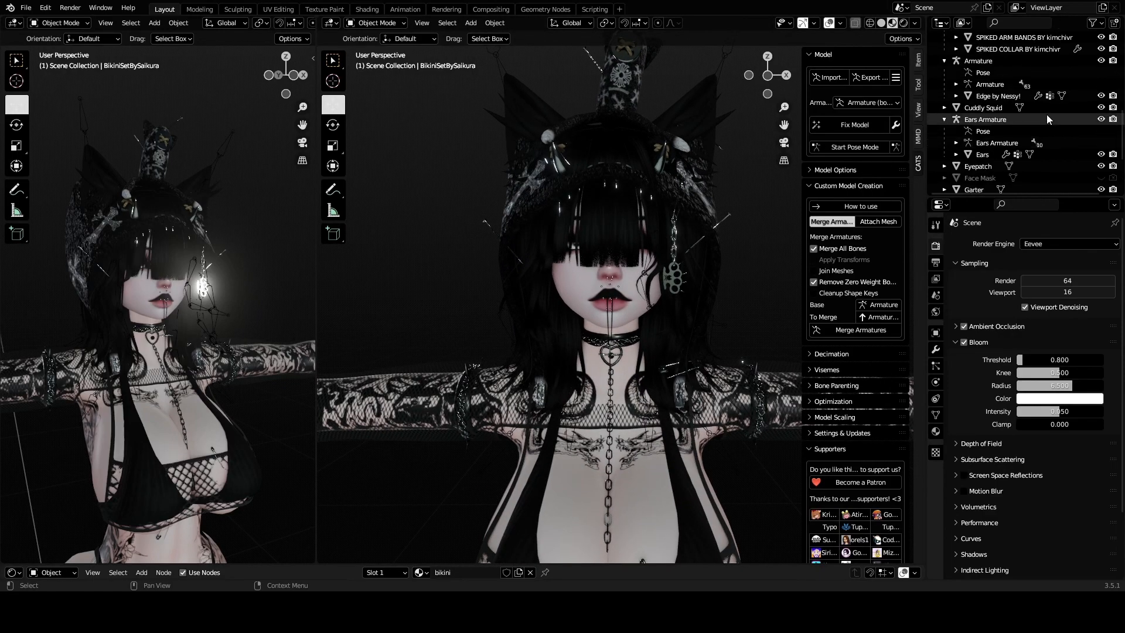
- Select the body Armature, show its bones over the avatar and rename its armature data 'edge'
click(977, 61)
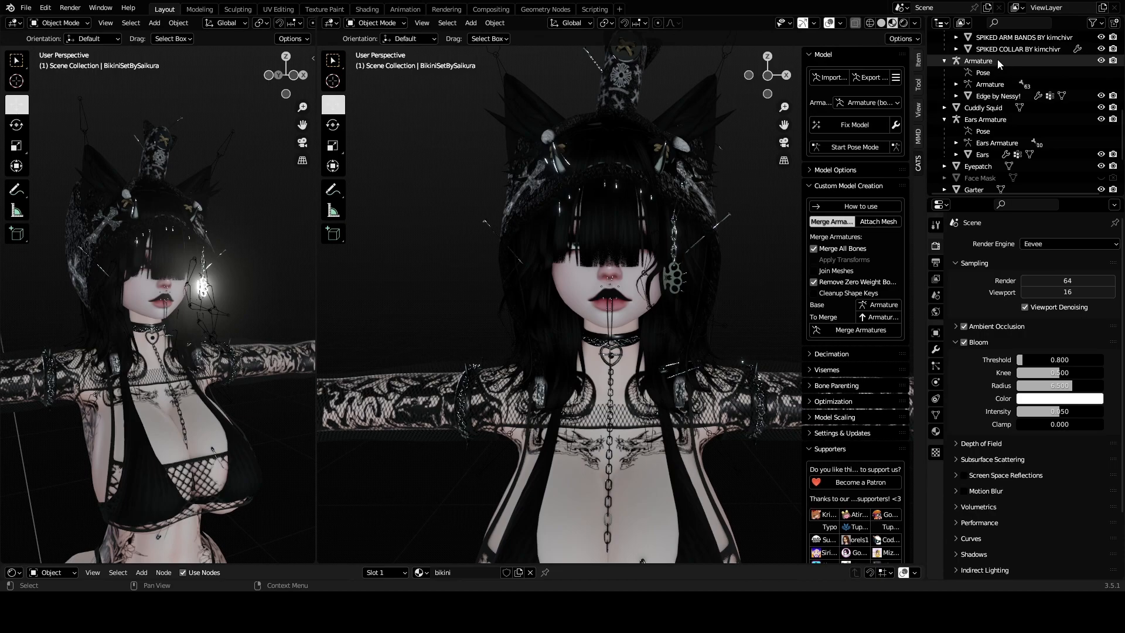
click(977, 61)
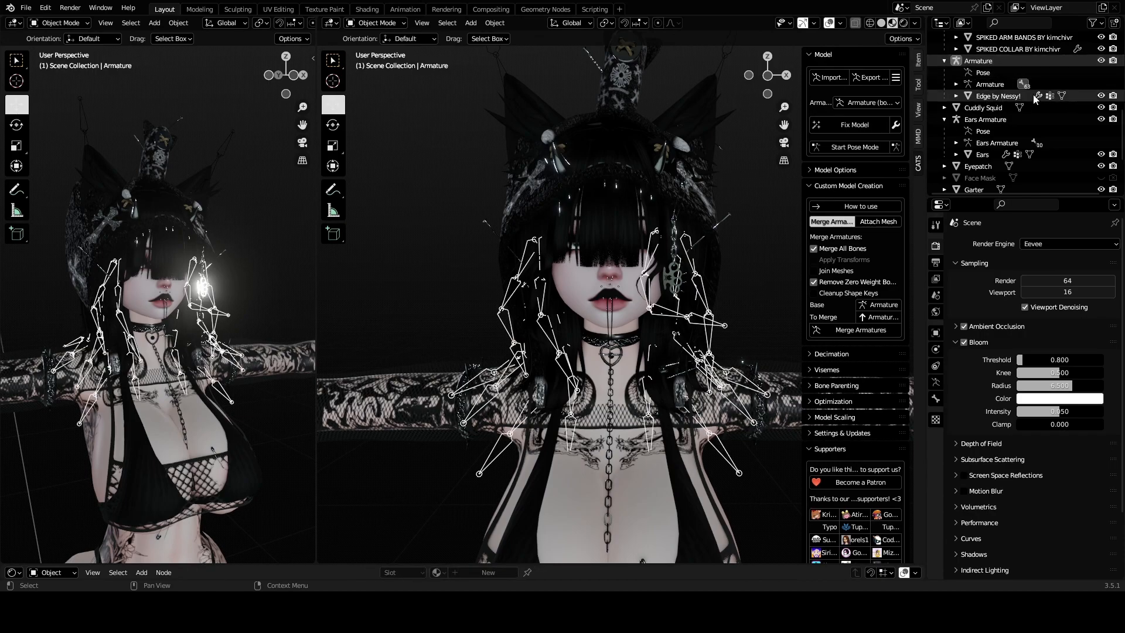
click(956, 85)
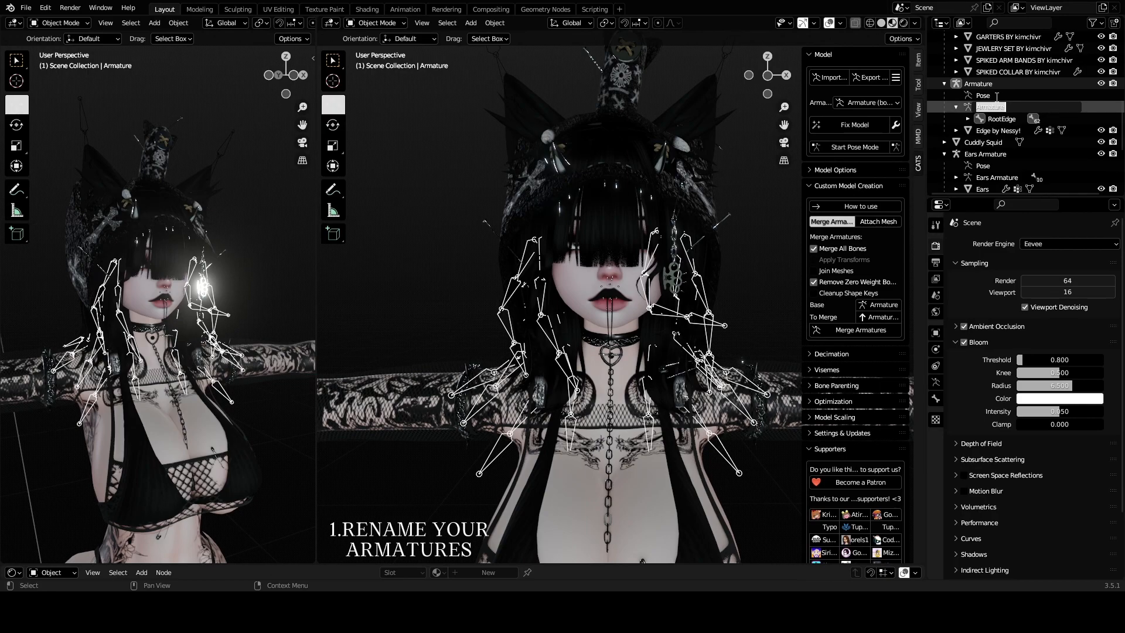
text(edge)
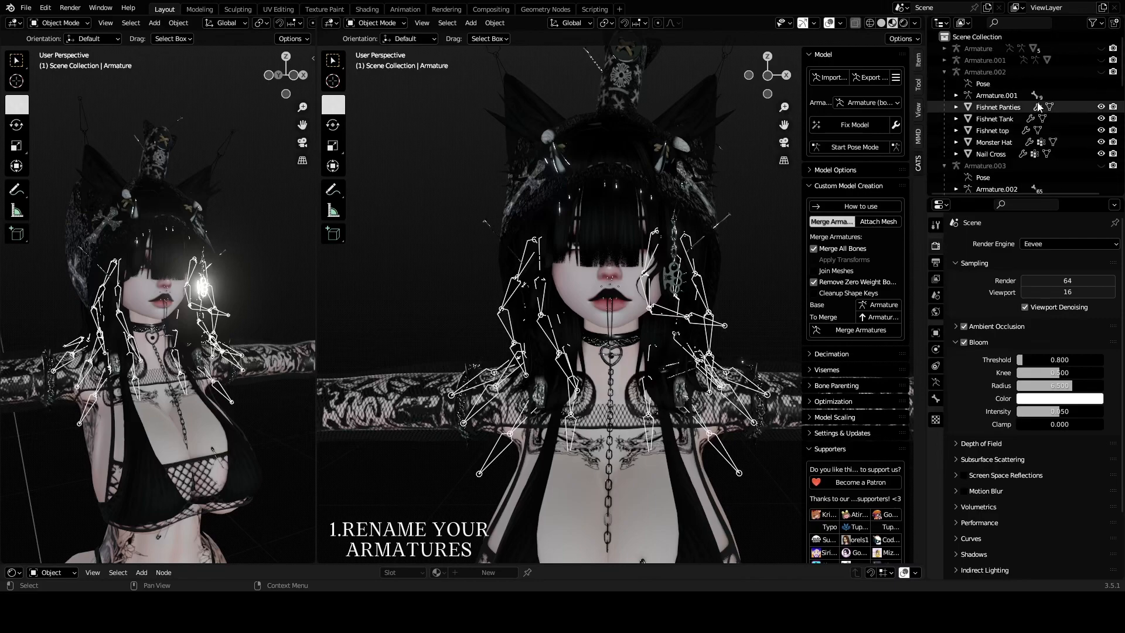
click(937, 49)
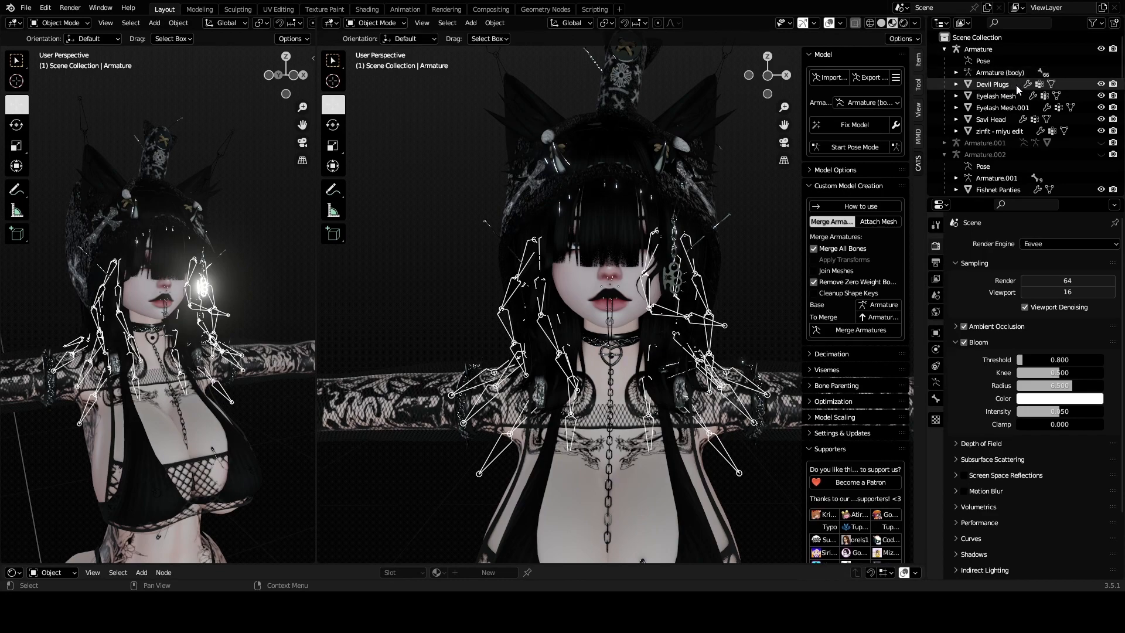
- Reopen CATS Custom Model Creation, glance at Attach Mesh and return to Merge Armatures
click(997, 72)
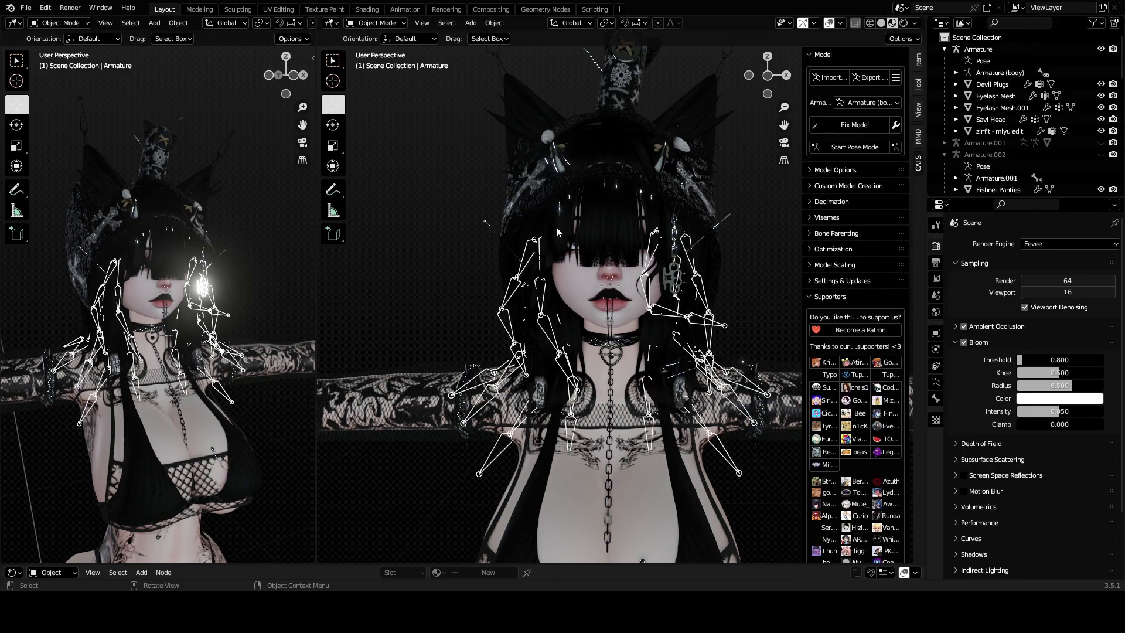
mouse_move(467, 280)
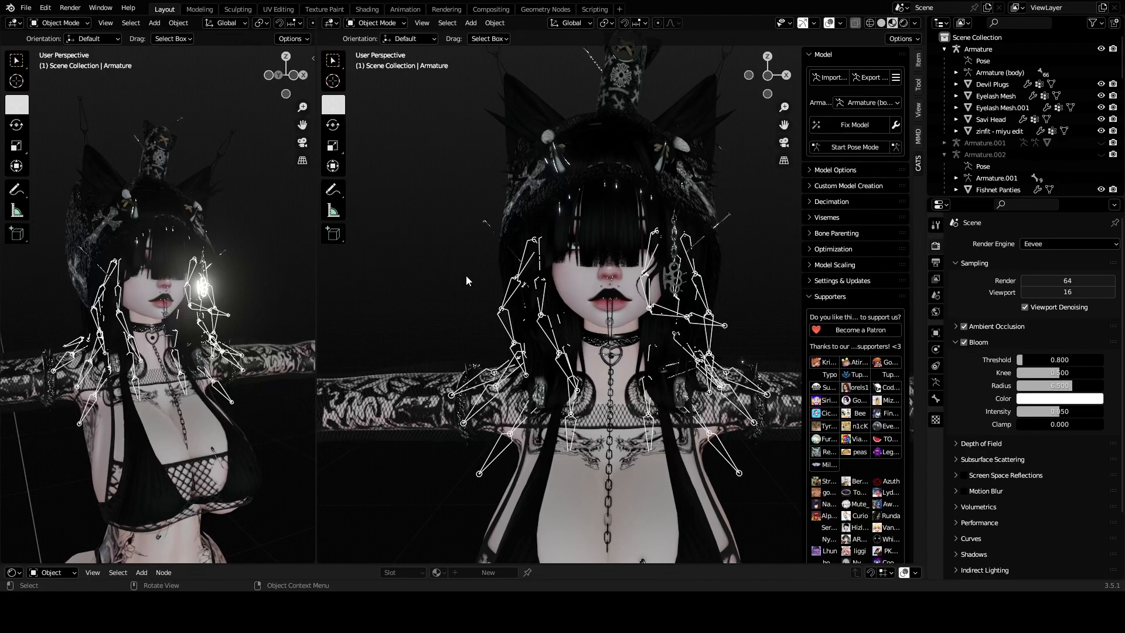
mouse_move(452, 289)
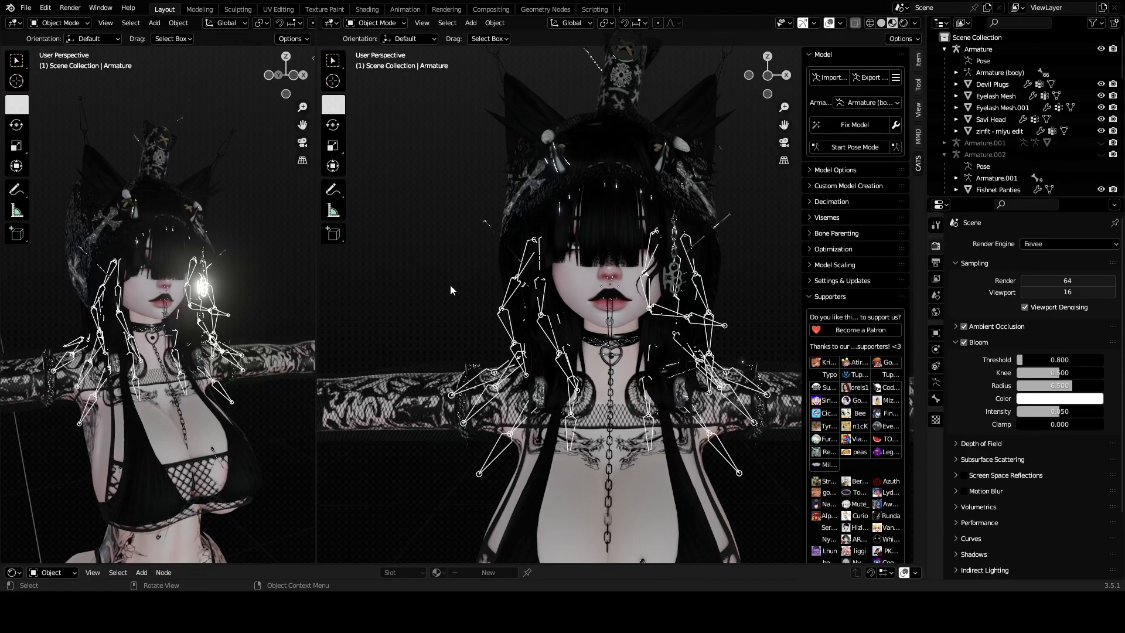
mouse_move(820, 269)
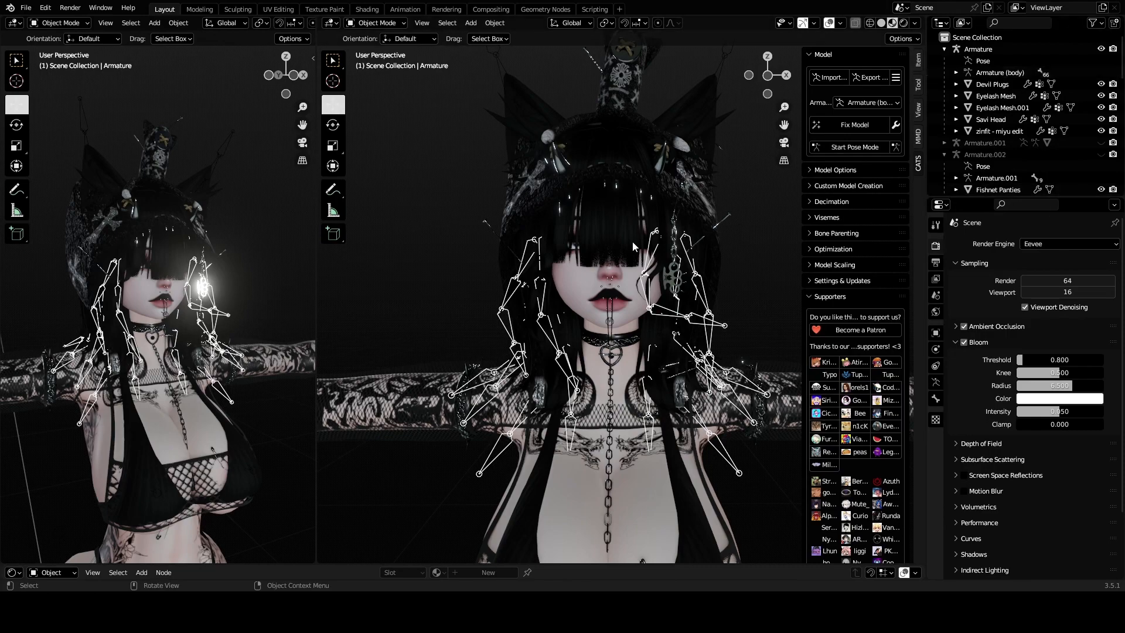
mouse_move(811, 121)
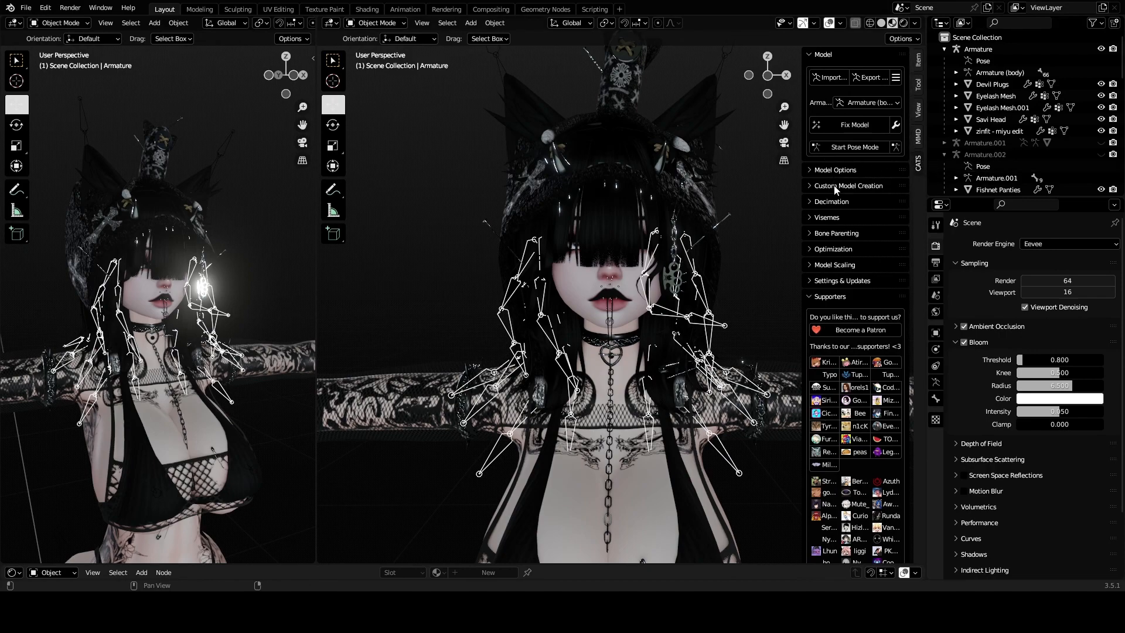
click(848, 186)
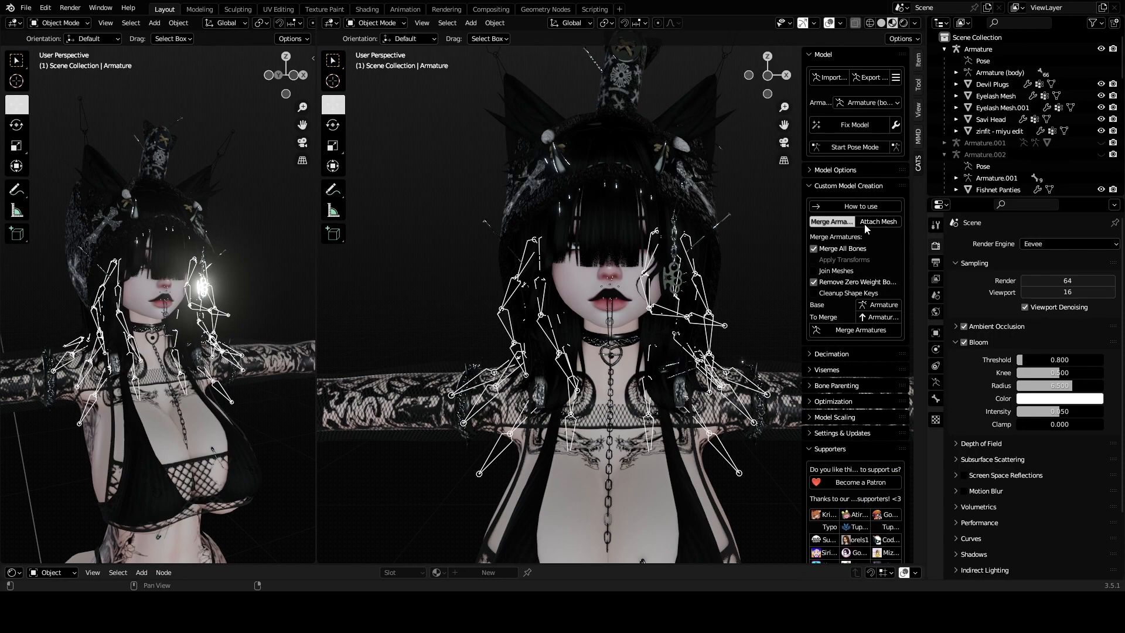
click(877, 222)
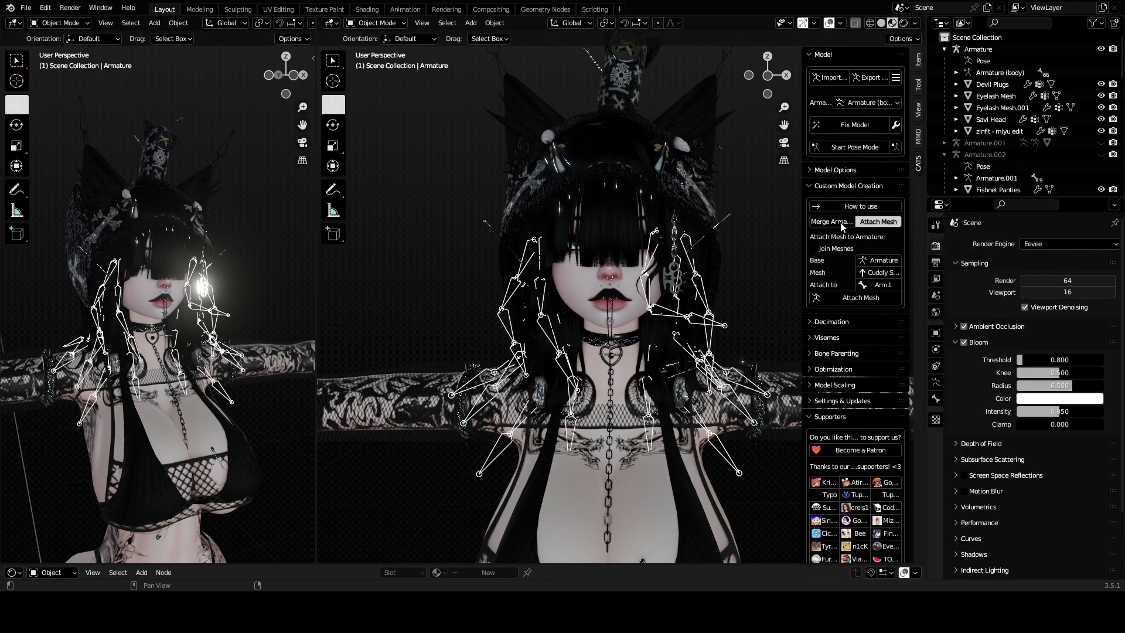
click(831, 223)
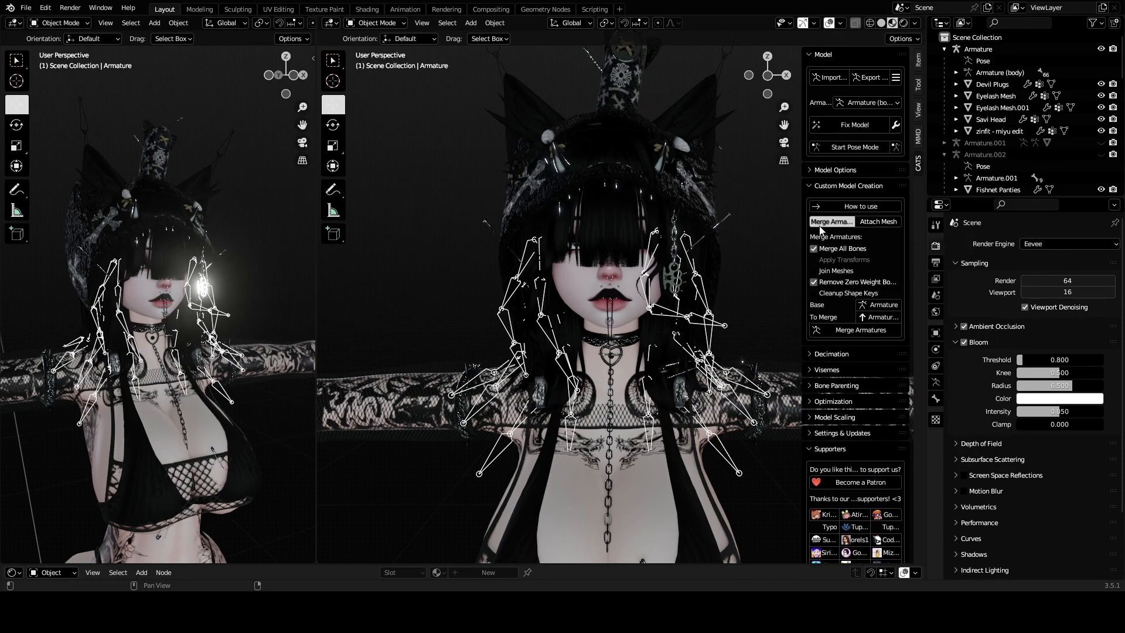
mouse_move(823, 279)
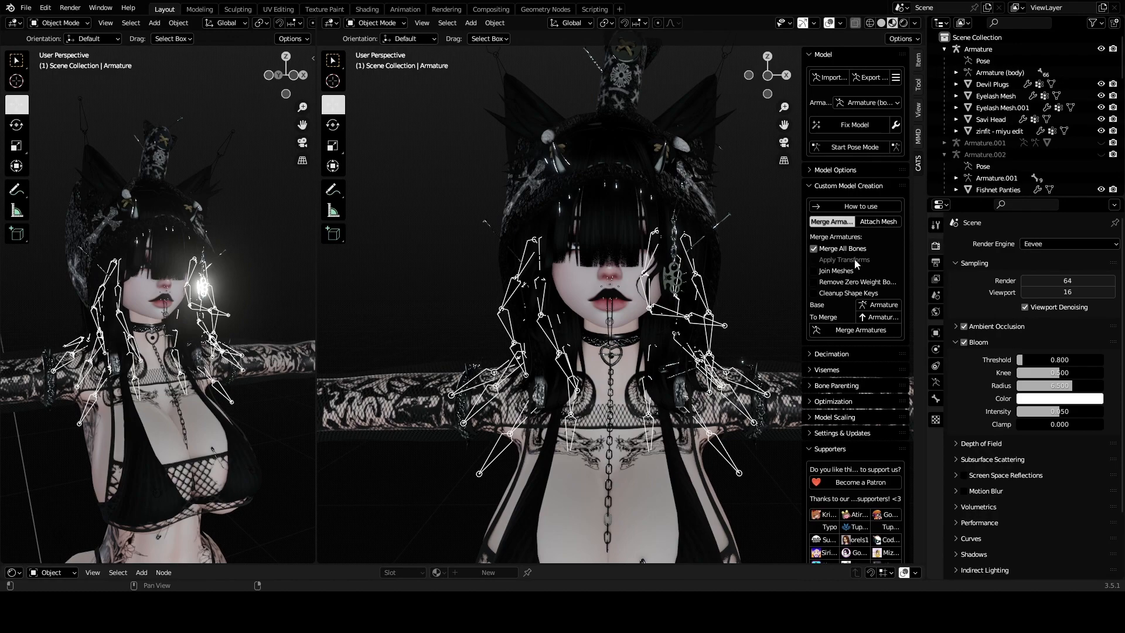
- Turn off Remove Zero Weight Bones and pick the second armature in the To Merge list
click(881, 305)
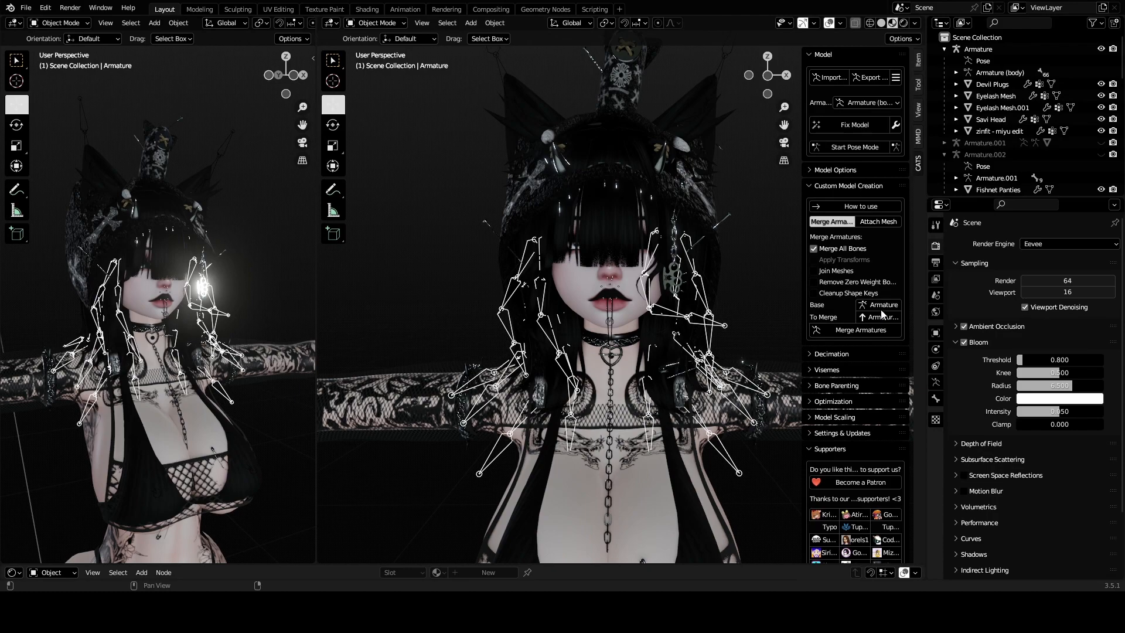
click(880, 304)
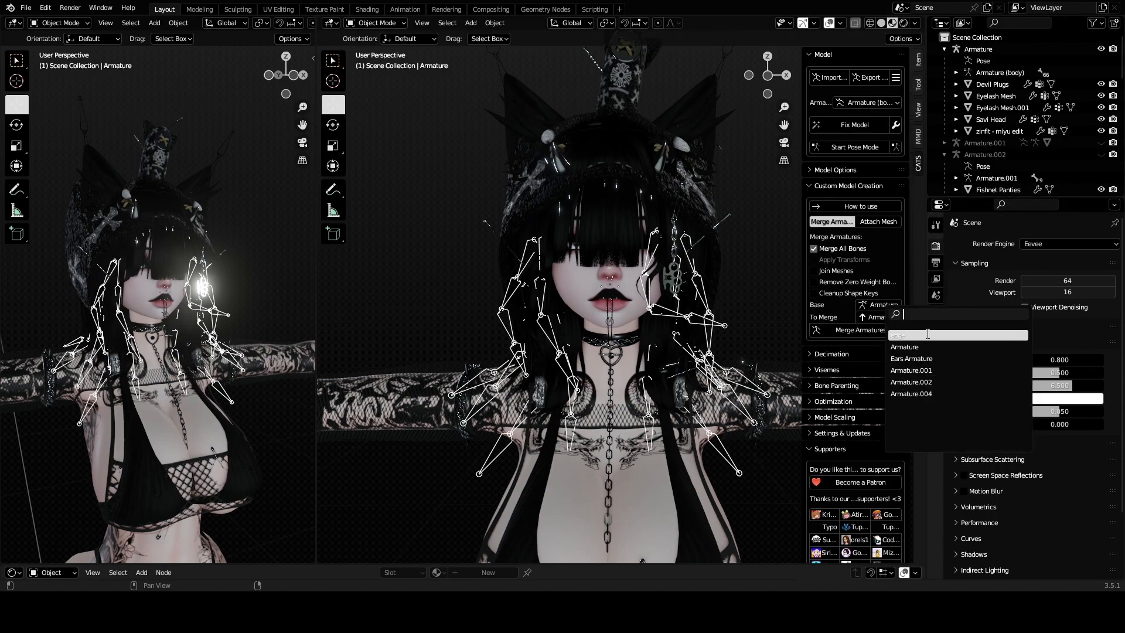
click(904, 347)
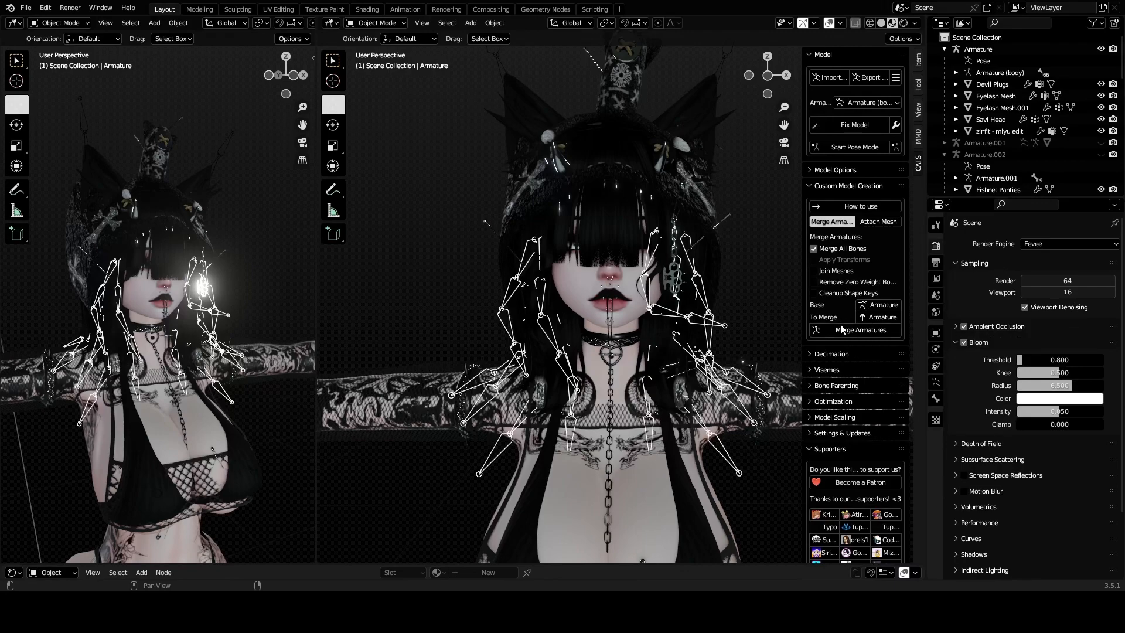
click(854, 330)
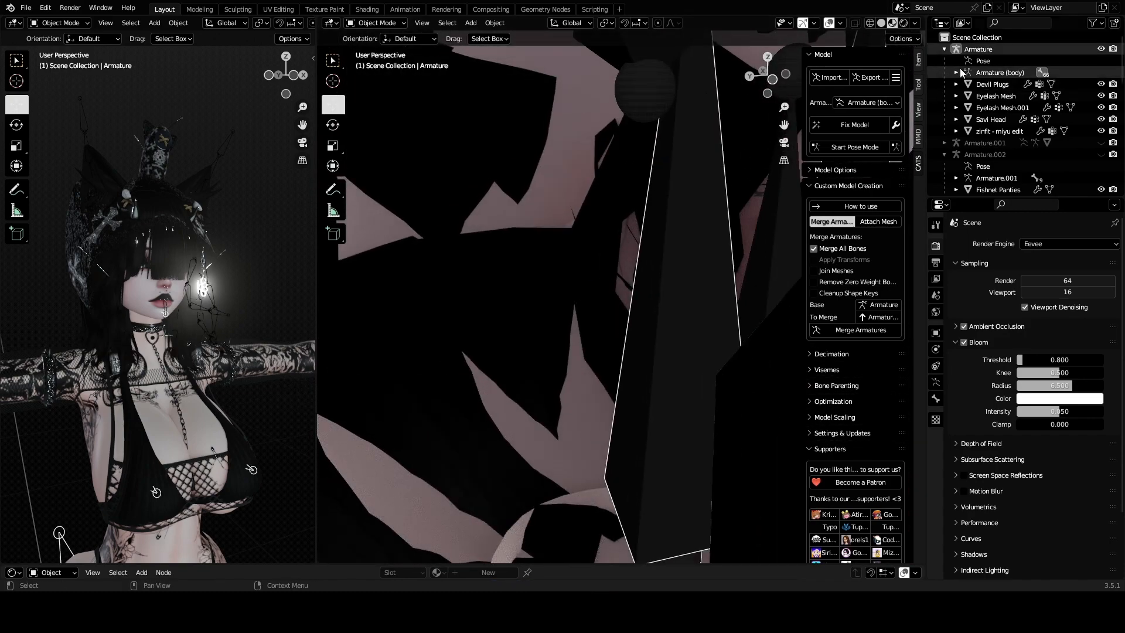
- Expand Armature (body) through Spine and Neck, select the Head bone in Pose Mode, return to Object Mode
click(957, 73)
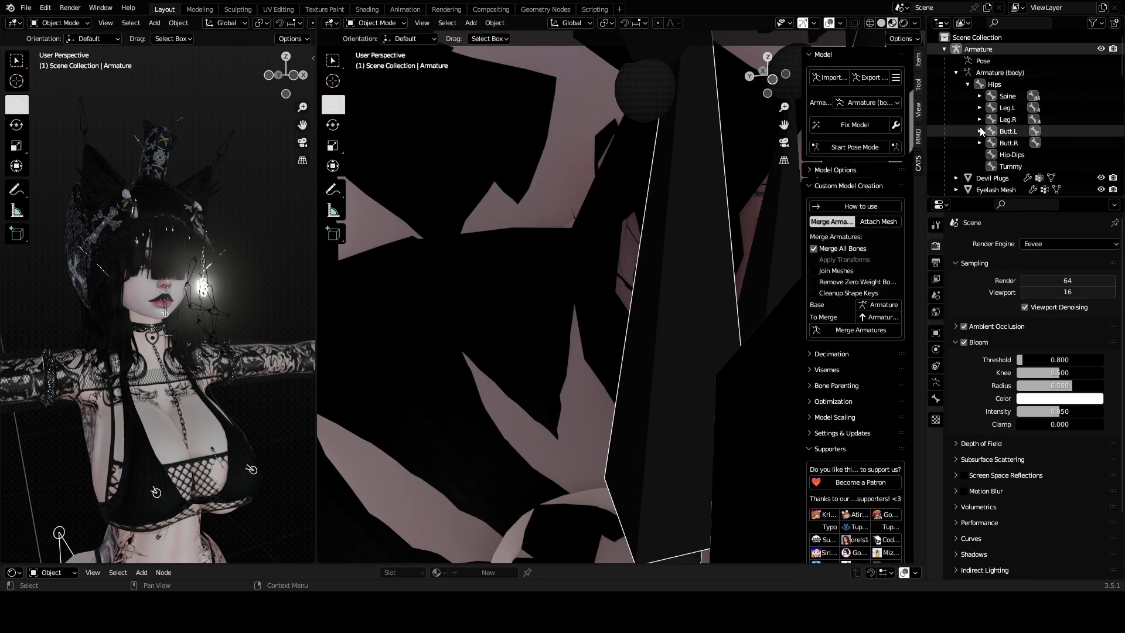
click(981, 95)
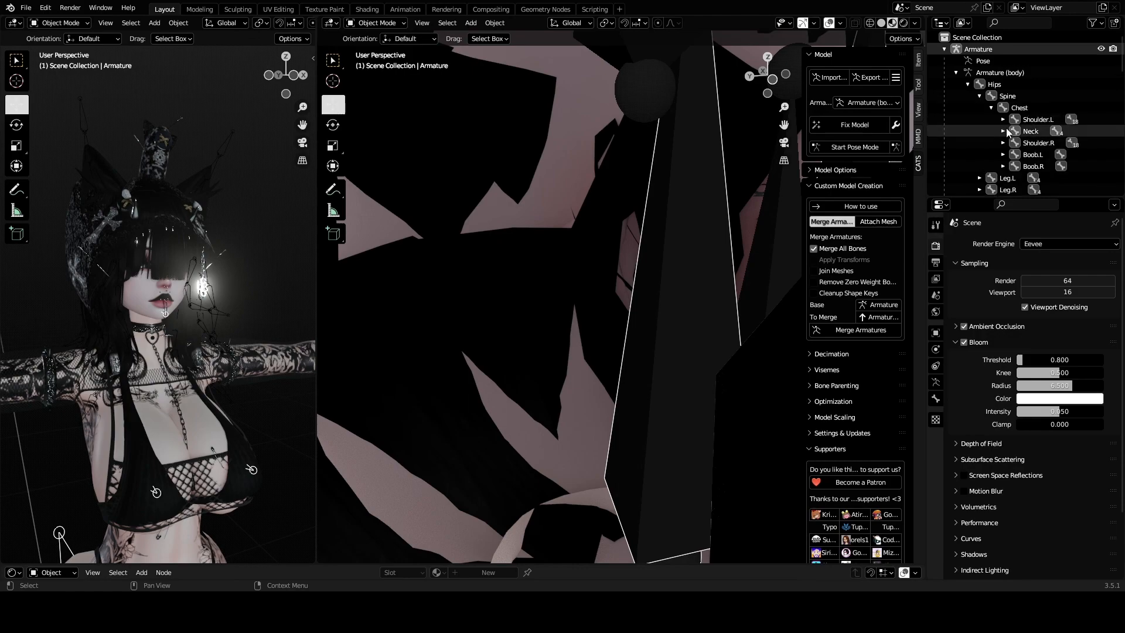
click(1005, 131)
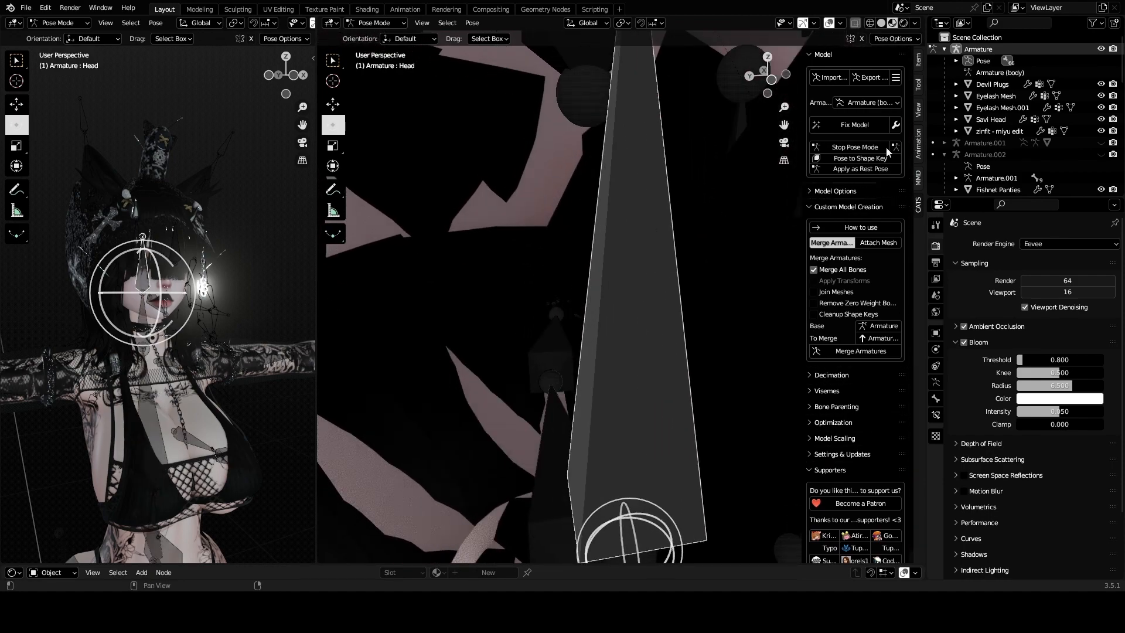
click(967, 60)
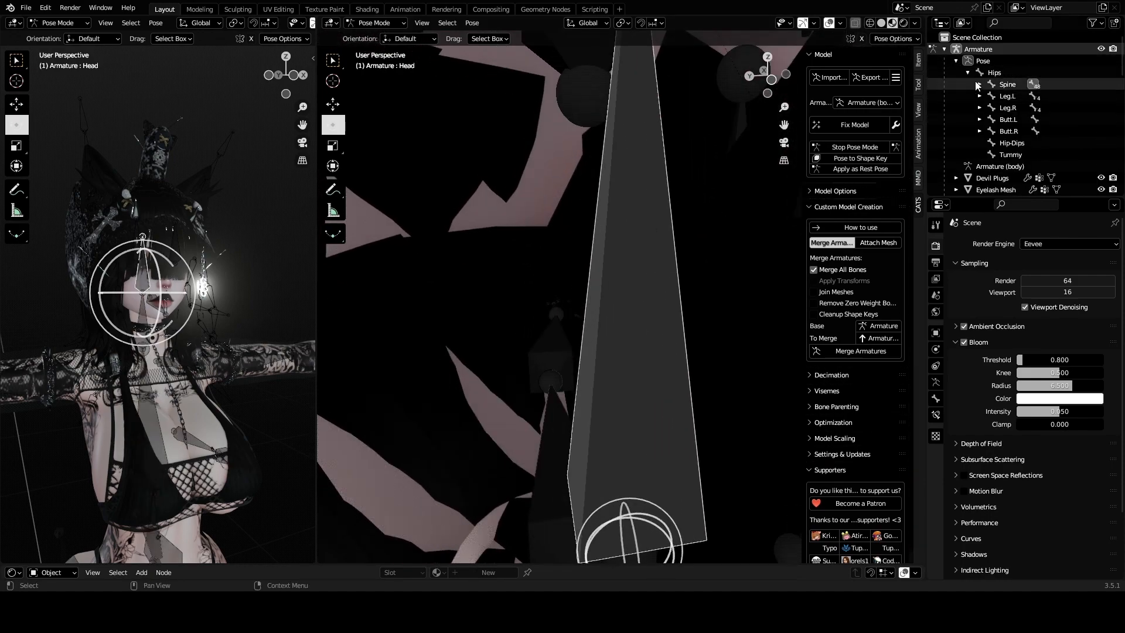
click(981, 84)
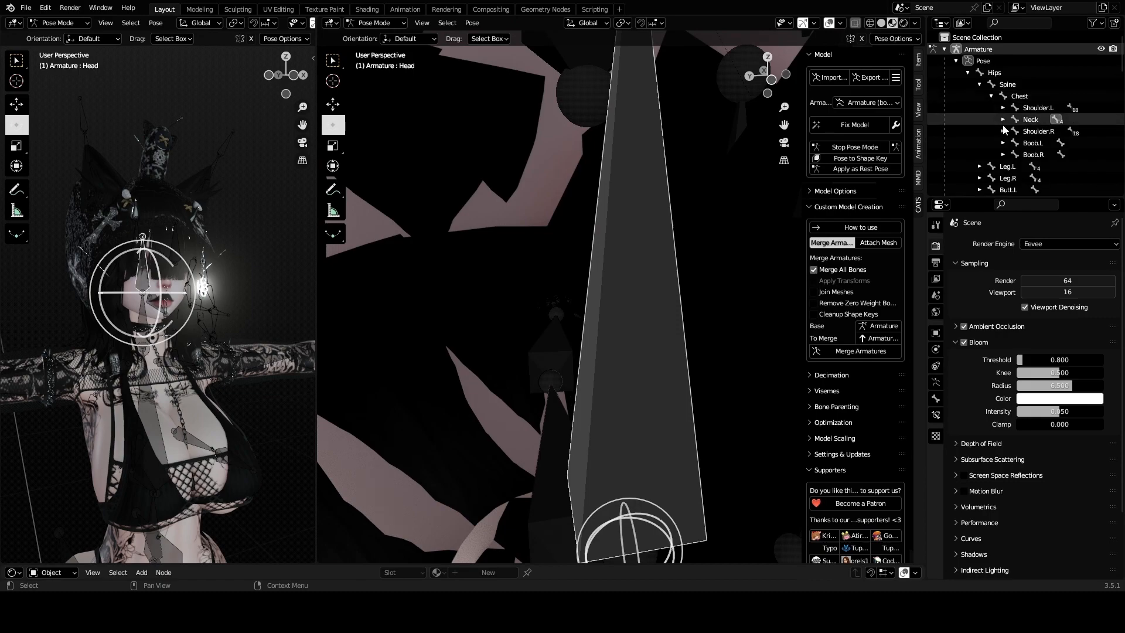
click(372, 23)
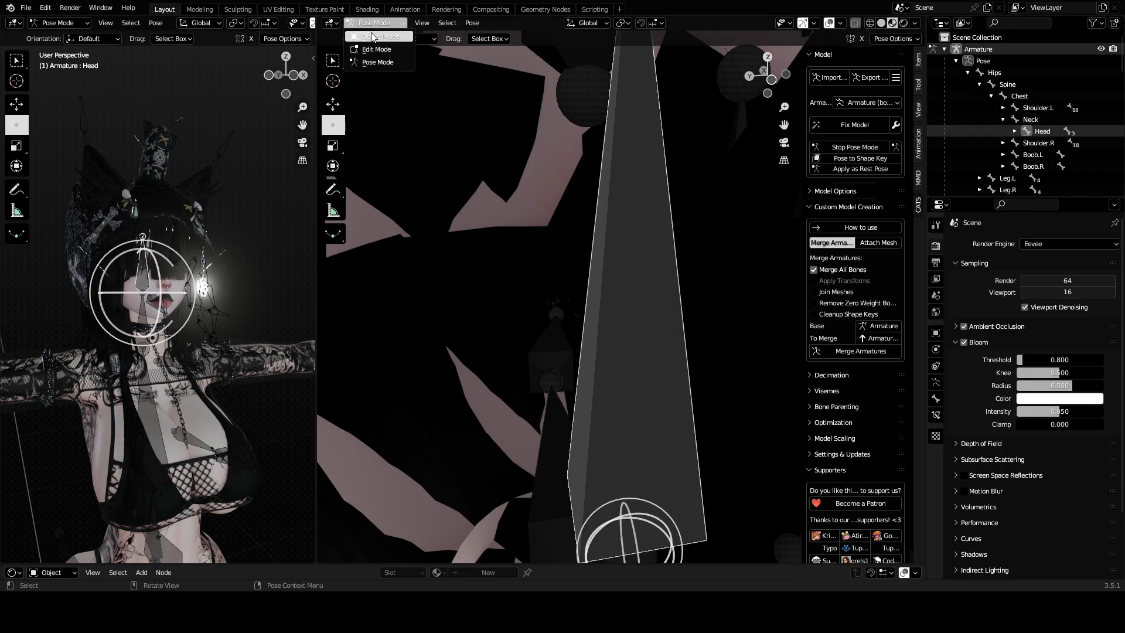
click(378, 36)
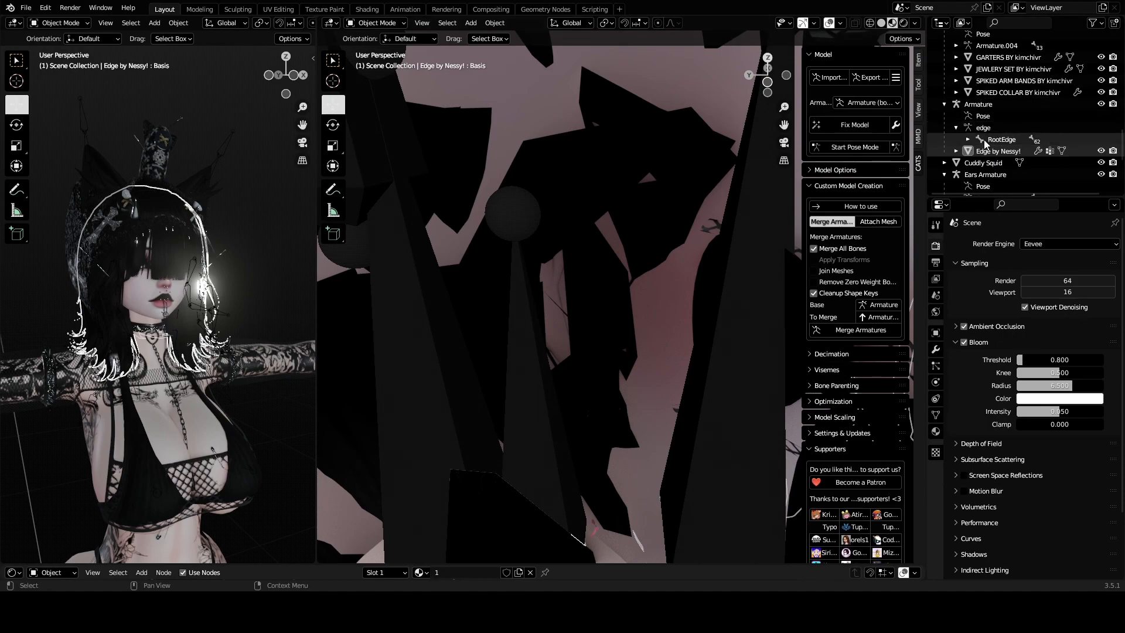
- Select the hair armature 'edge', reveal its RootEdge strand bones and run Merge Armatures
click(983, 128)
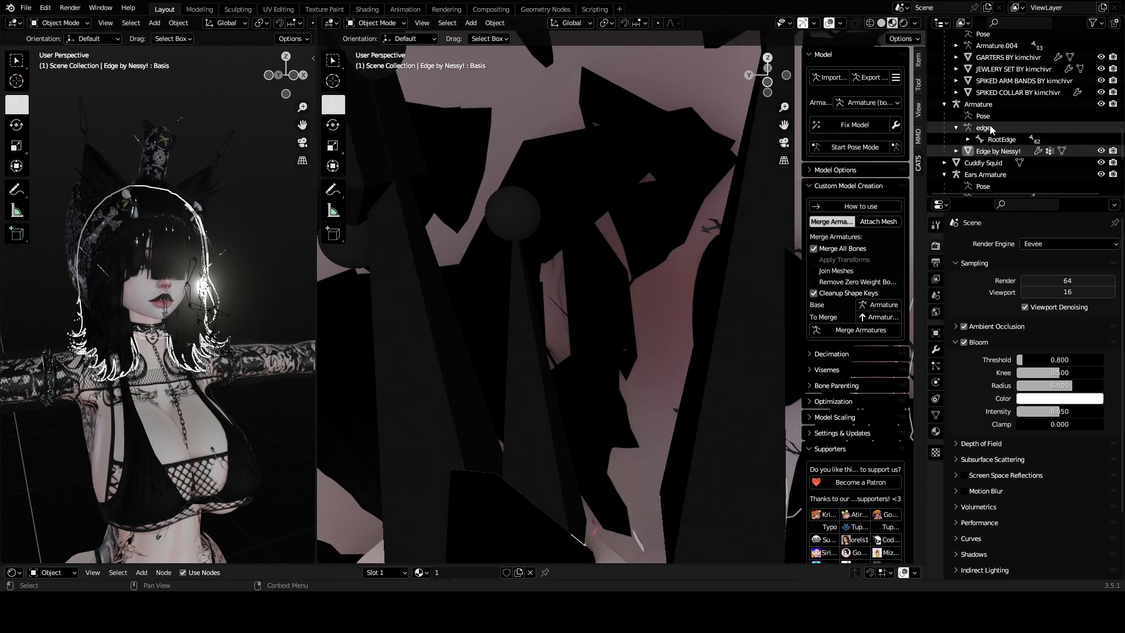
click(967, 140)
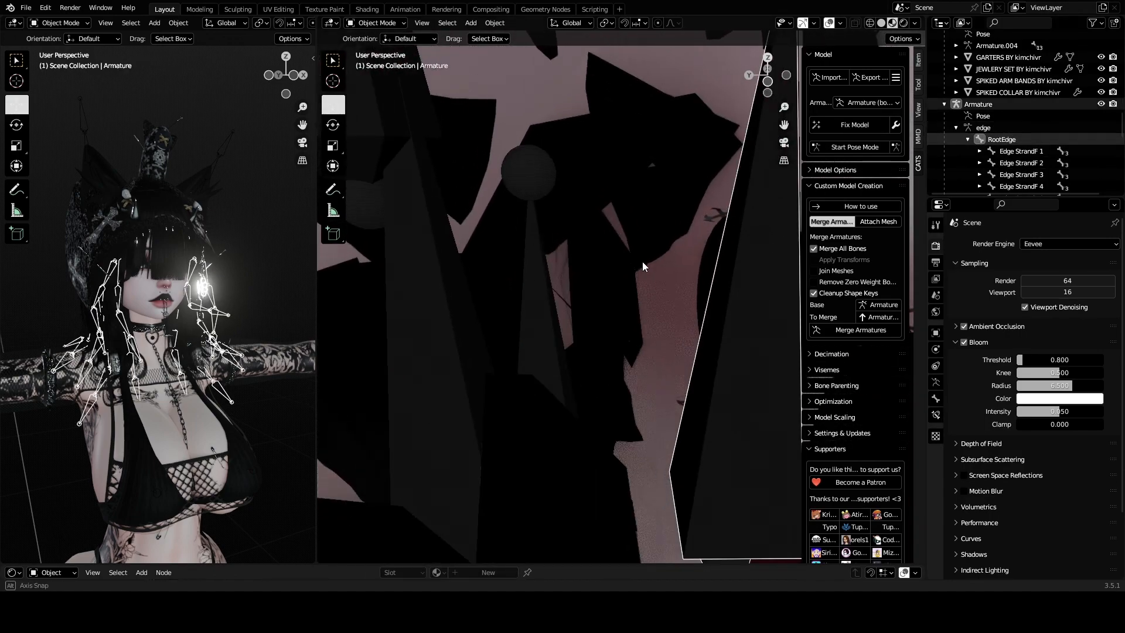
click(855, 329)
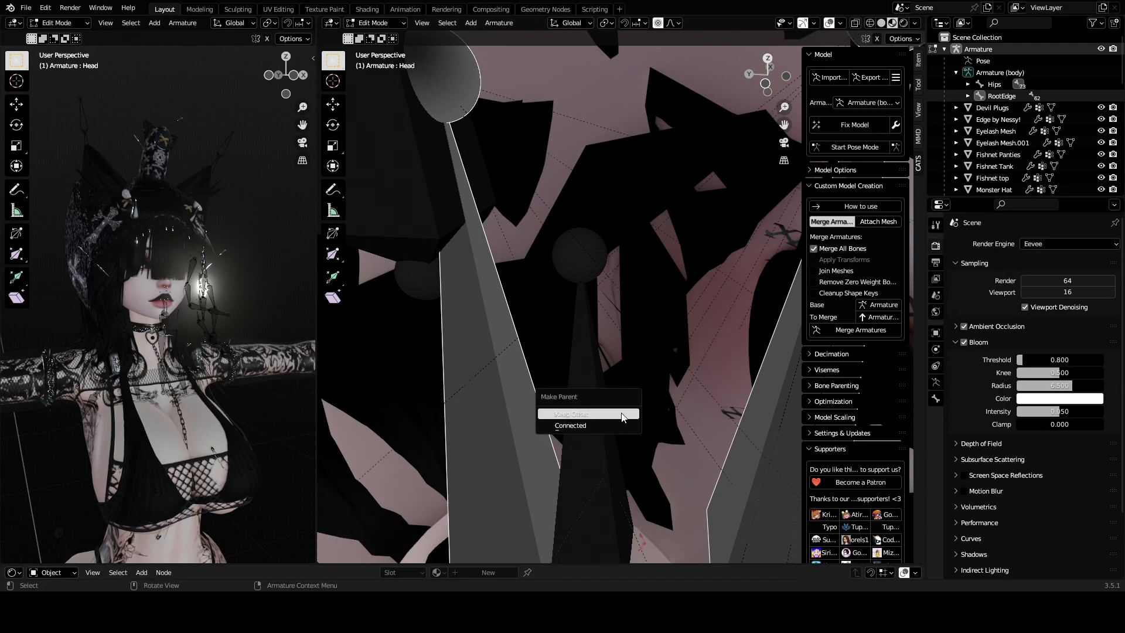
mouse_move(588, 414)
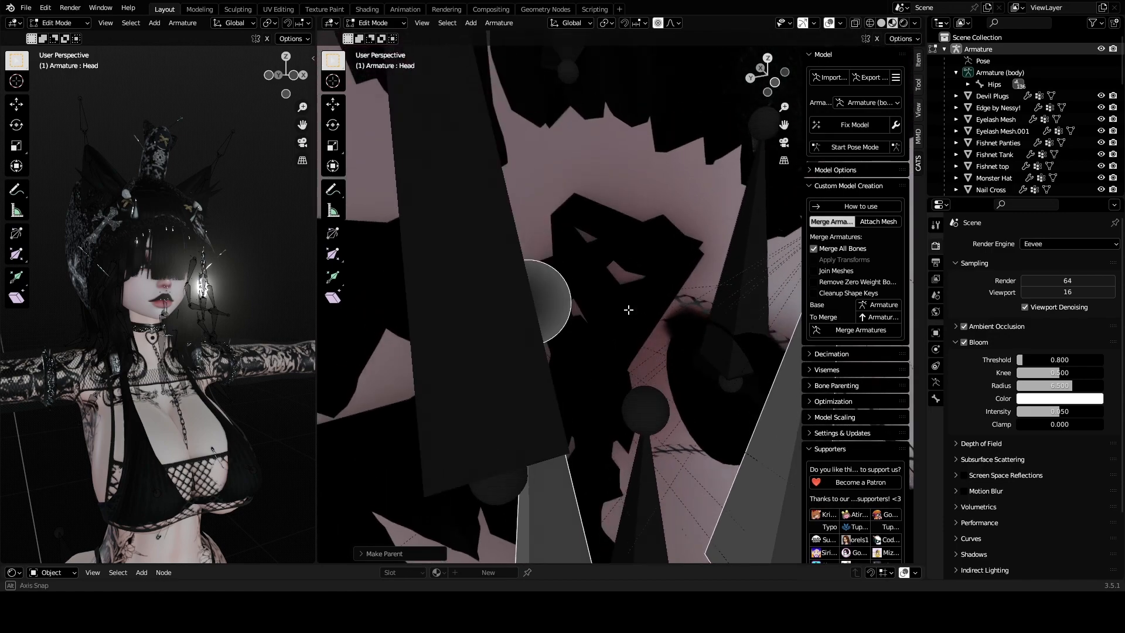
- Inspect the parented RootEdge around the head and switch the armature back to Pose Mode
drag(628, 309, 621, 299)
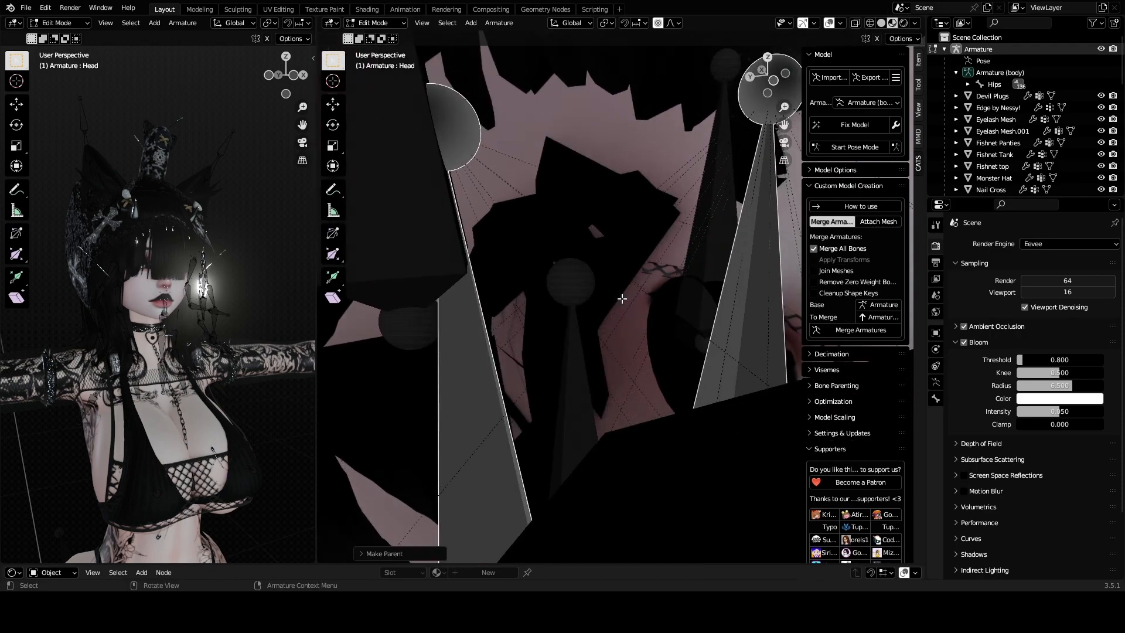
mouse_move(661, 247)
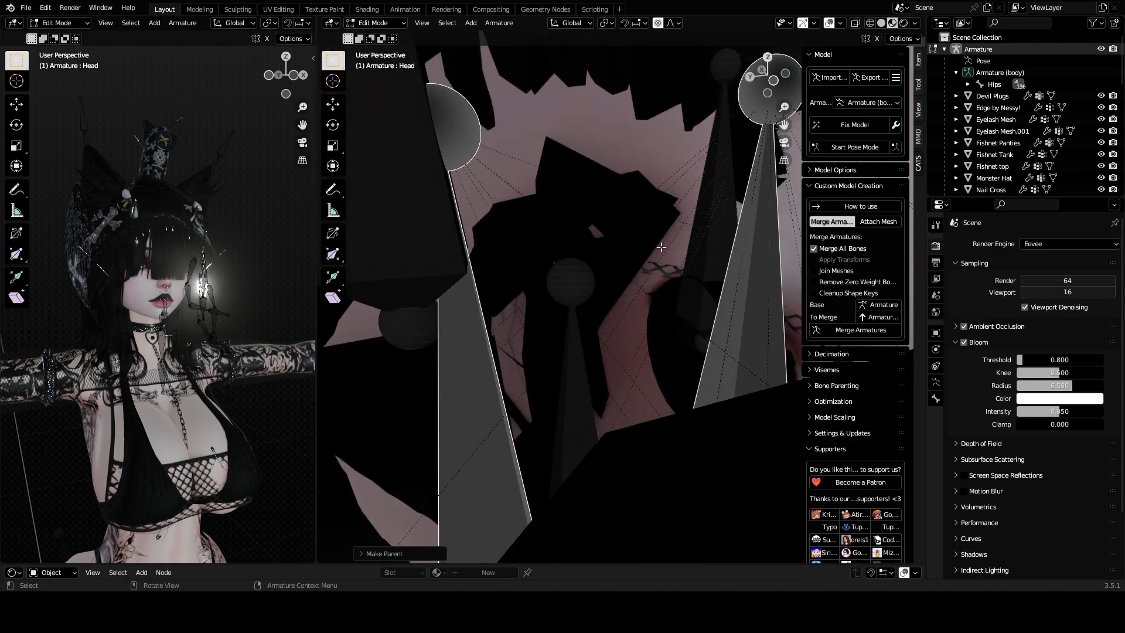
click(54, 23)
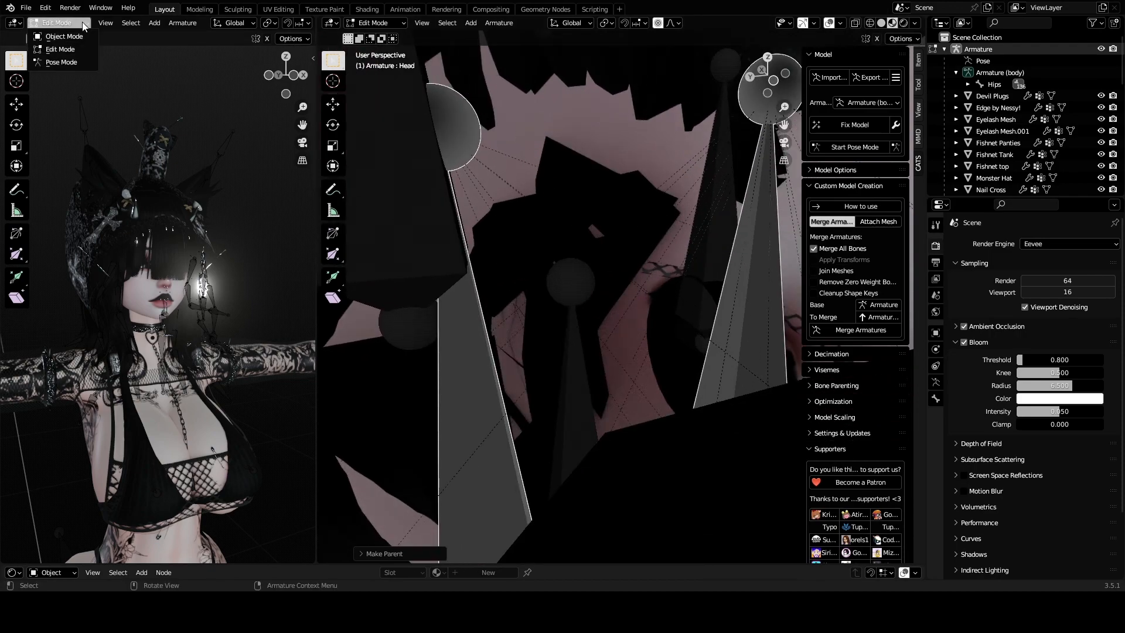
click(61, 62)
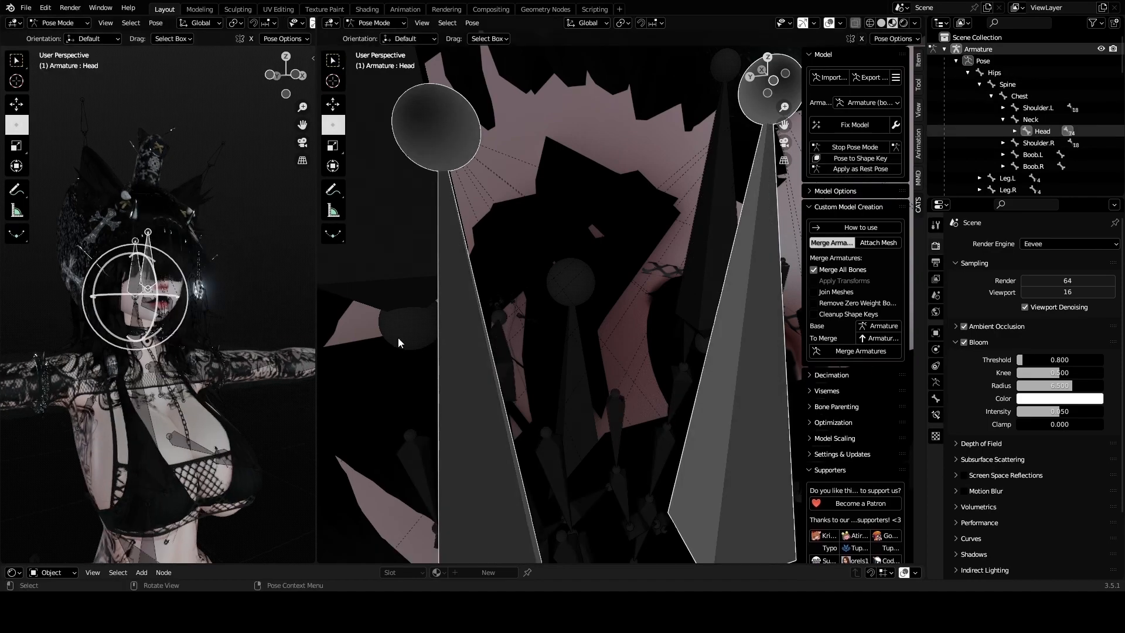